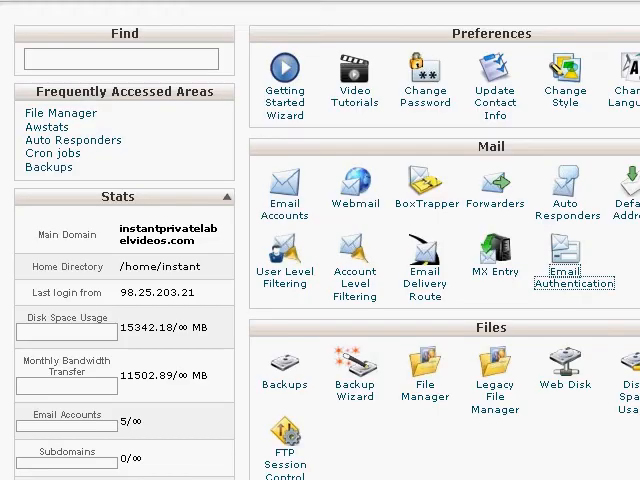
- Scroll the cPanel home page down to the Mail section to reach Email Authentication
{"action": "scroll", "scroll_direction": "down", "scroll_amount": 3}
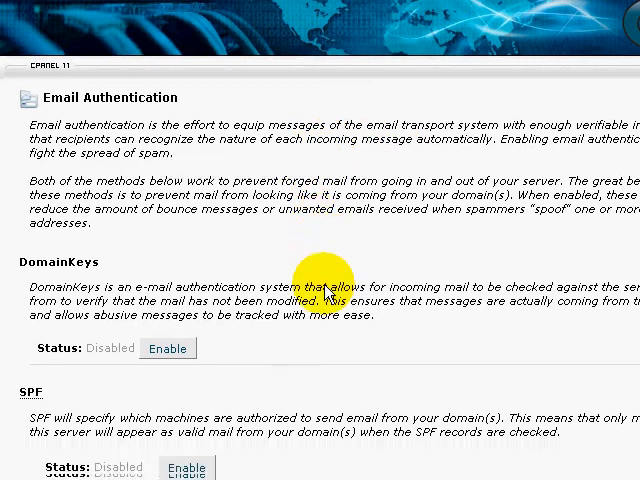
- Enable SPF for the domain, then return to the Email Authentication page
{"action": "scroll", "scroll_direction": "down", "scroll_amount": 3}
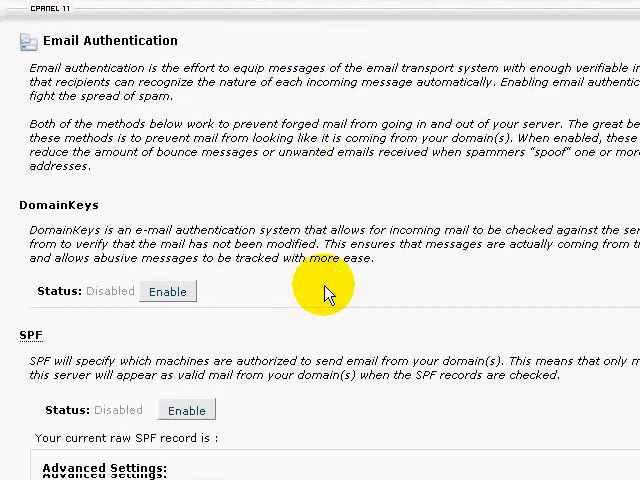
{"action": "scroll", "scroll_direction": "down", "scroll_amount": 3}
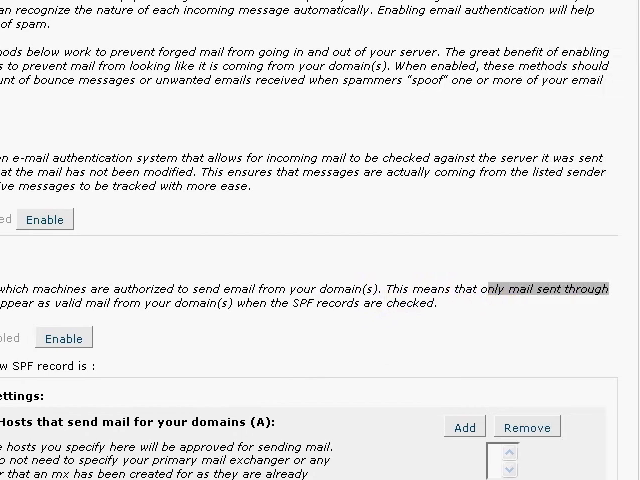
{"action": "scroll", "scroll_direction": "up", "scroll_amount": 3}
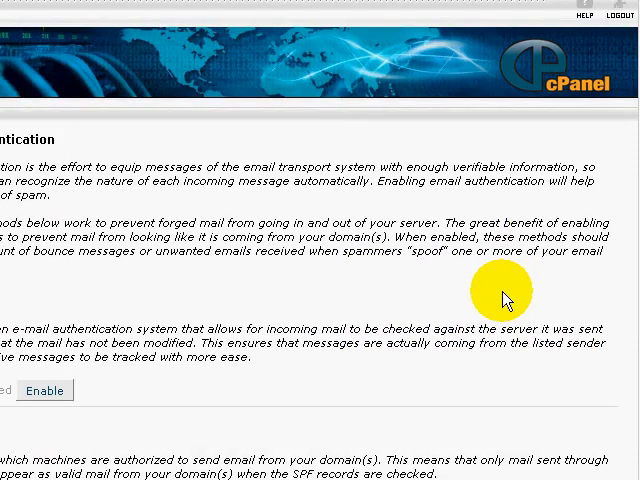
{"action": "scroll", "scroll_direction": "down", "scroll_amount": 3}
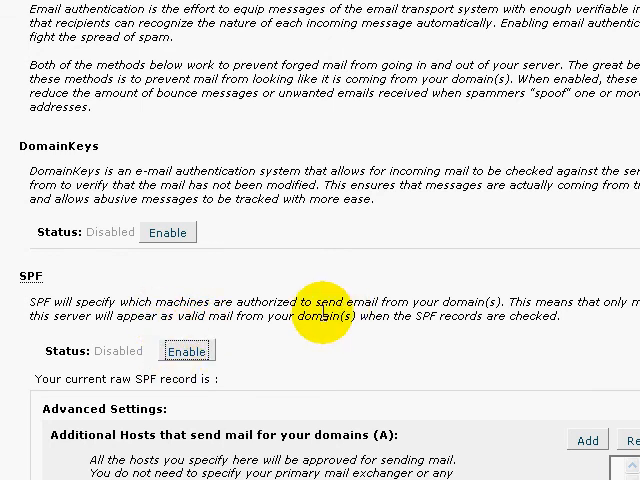
{"action": "left_click", "coordinate": [186, 350]}
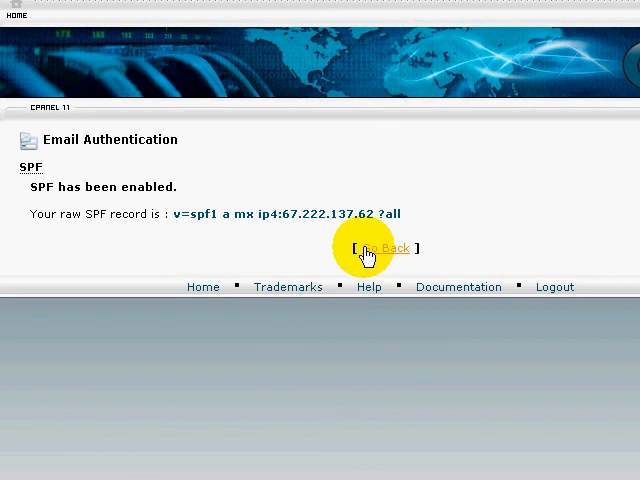
{"action": "left_click", "coordinate": [378, 248]}
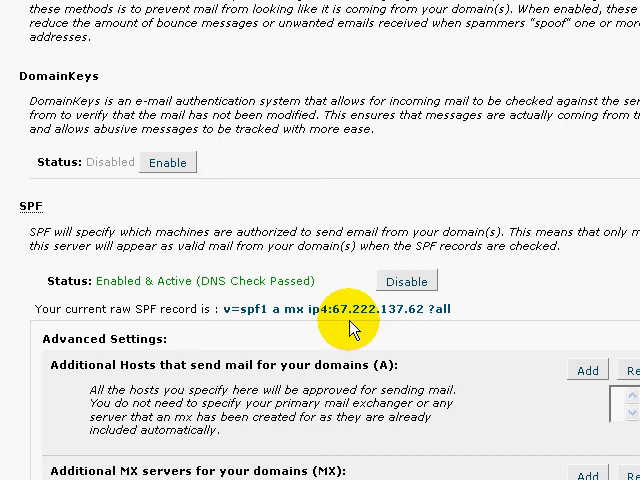
{"action": "scroll", "scroll_direction": "down", "scroll_amount": 3}
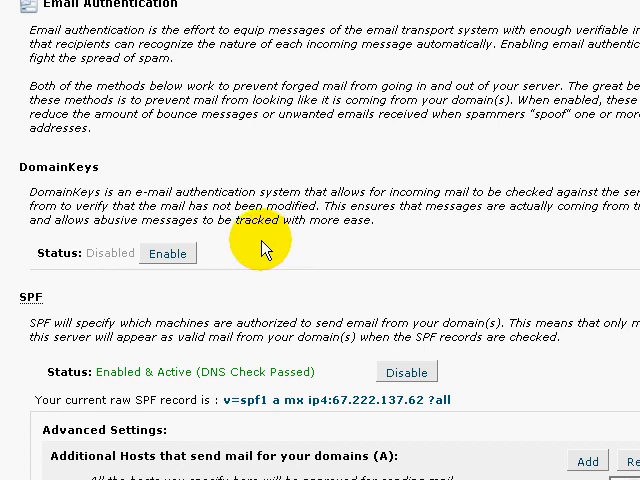
{"action": "mouse_move", "coordinate": [273, 298]}
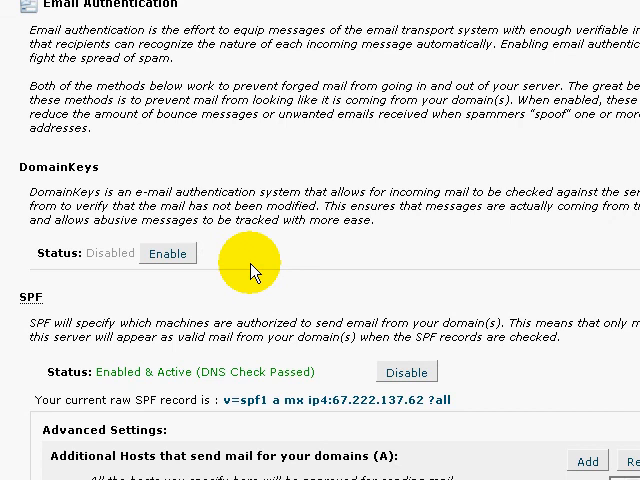
{"action": "mouse_move", "coordinate": [252, 271]}
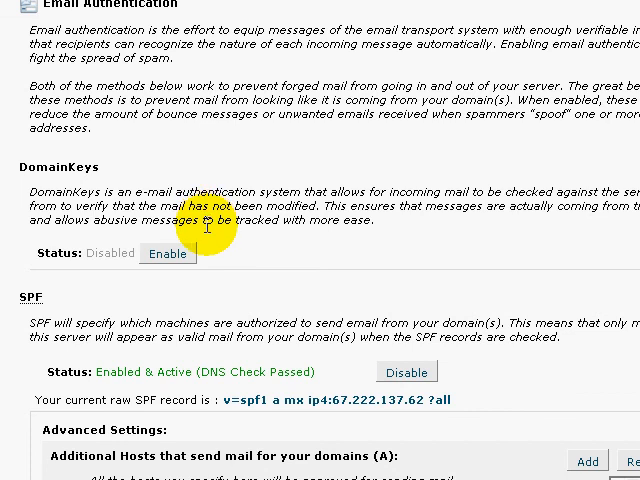
{"action": "mouse_move", "coordinate": [45, 167]}
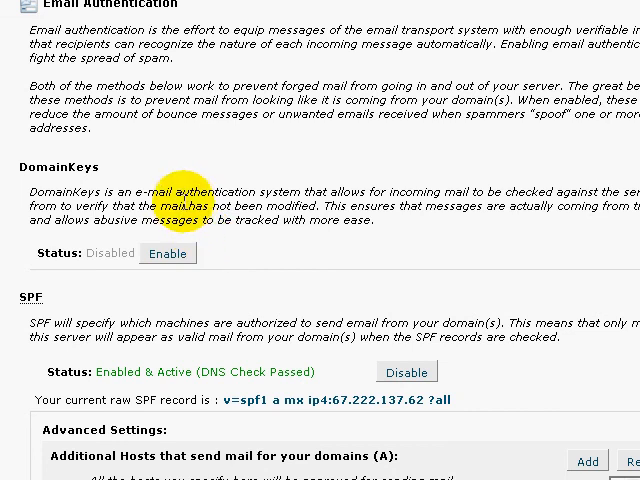
{"action": "mouse_move", "coordinate": [180, 205]}
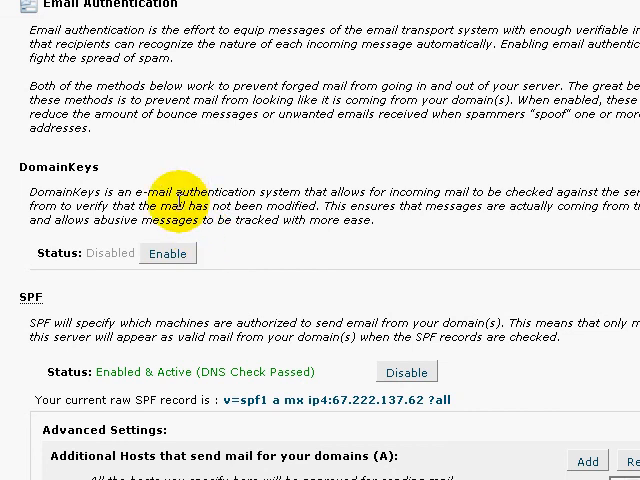
{"action": "mouse_move", "coordinate": [178, 205]}
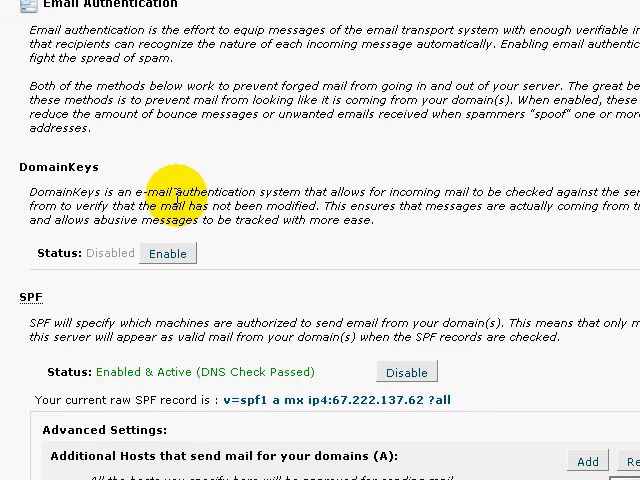
{"action": "mouse_move", "coordinate": [178, 290]}
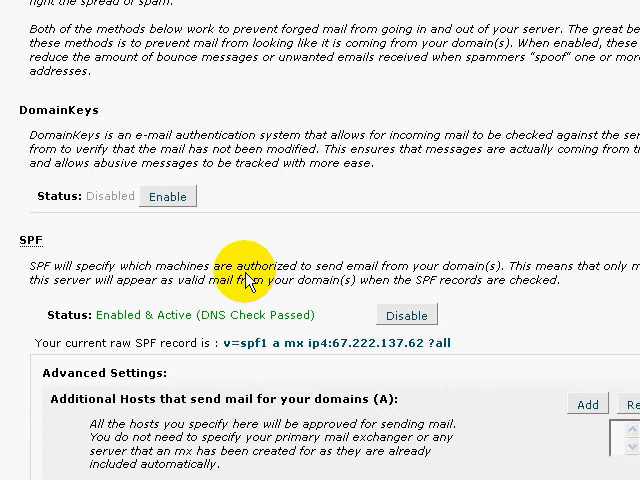
{"action": "scroll", "scroll_direction": "up", "scroll_amount": 3}
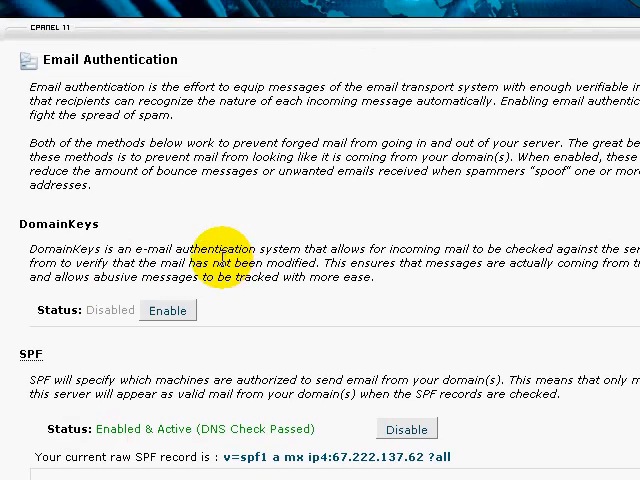